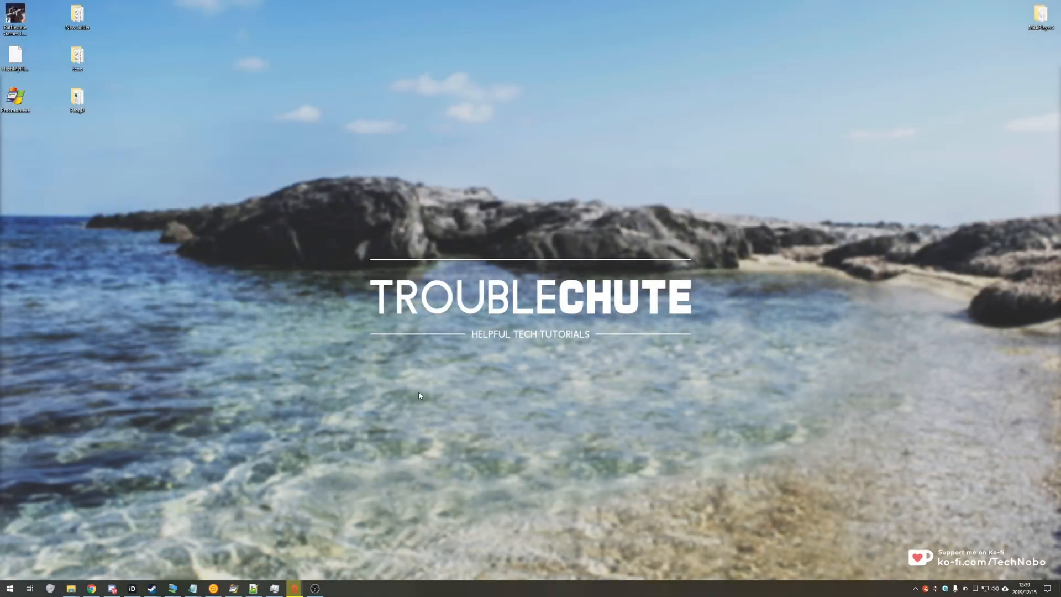
pyautogui.moveTo(389, 379)
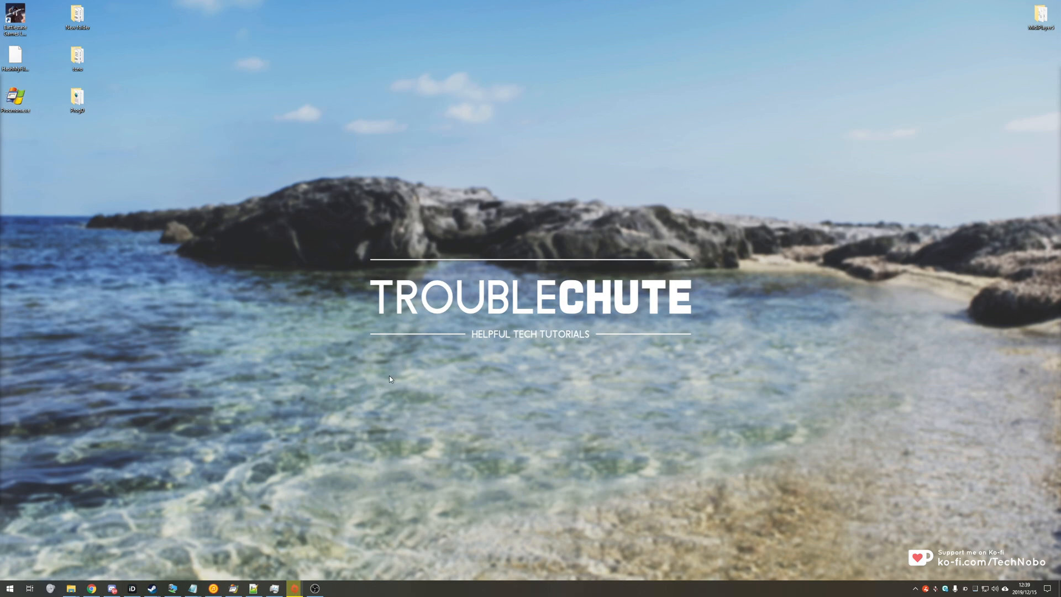
# Step: Show My Game Library and scroll down to SimCity 2000 Special Edition
pyautogui.click(293, 587)
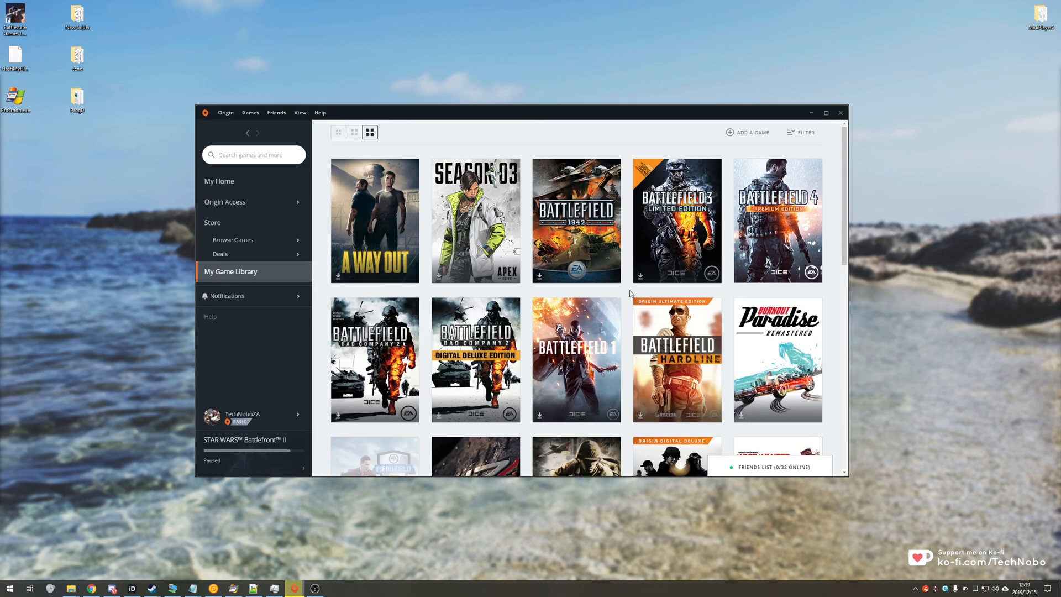
pyautogui.moveTo(655, 280)
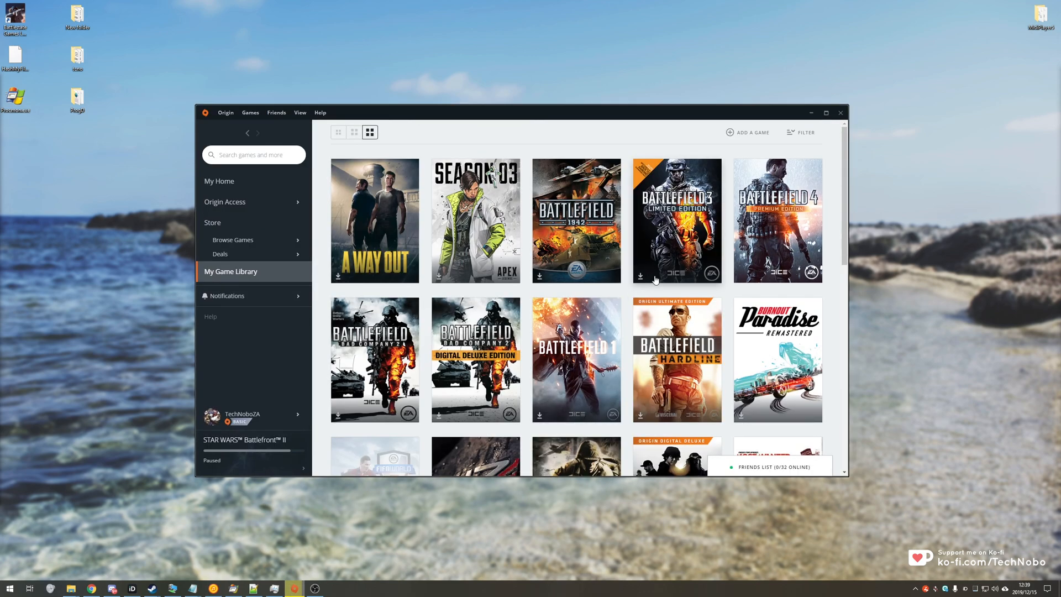
pyautogui.scroll(-3)
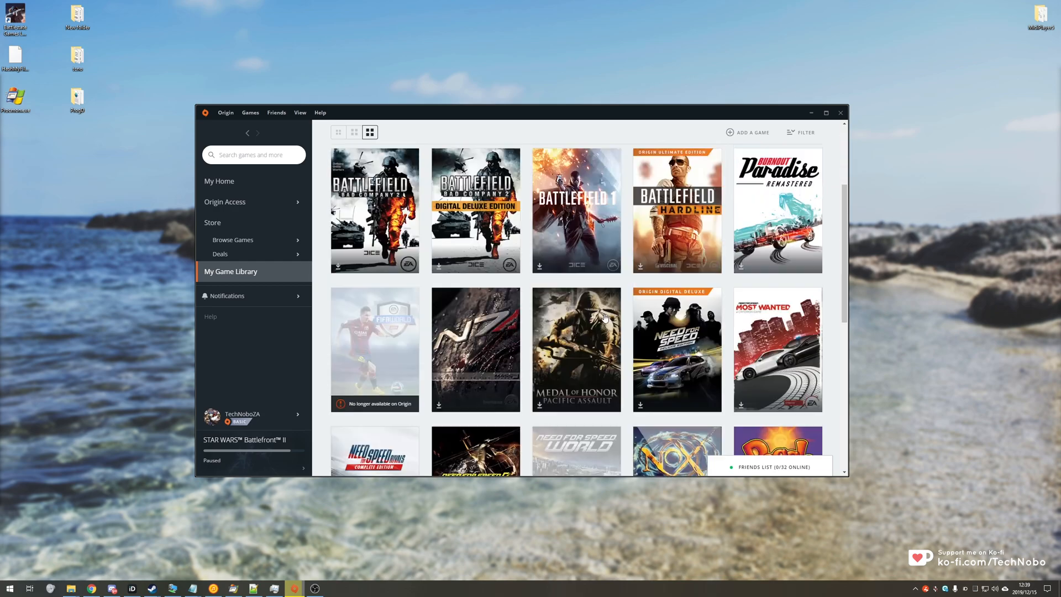
pyautogui.scroll(-3)
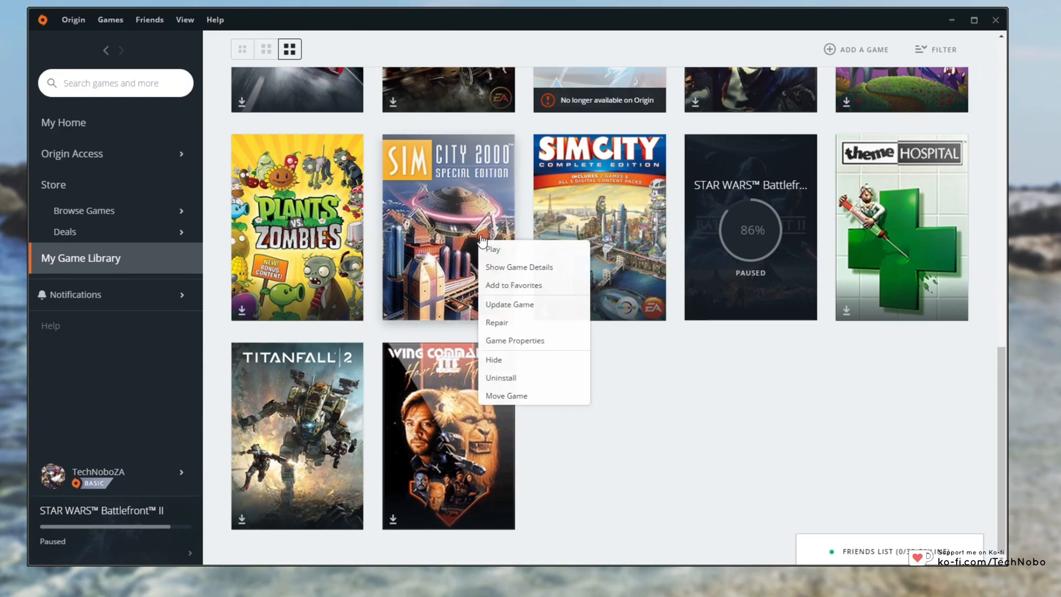
# Step: Move the game's install to E:\Origin Library and dismiss the progress panel once complete
pyautogui.click(506, 396)
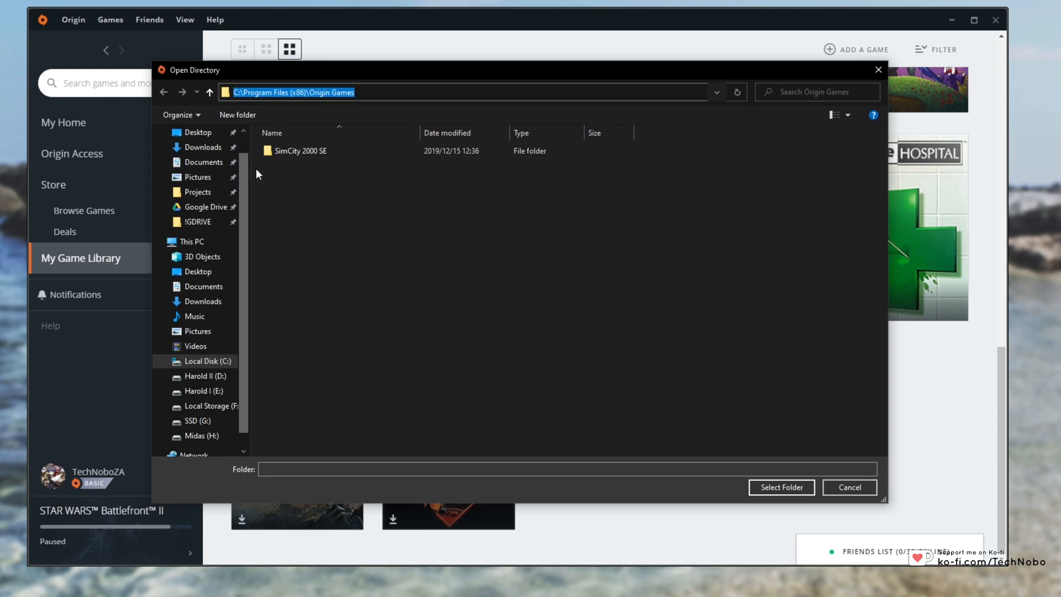
pyautogui.click(200, 390)
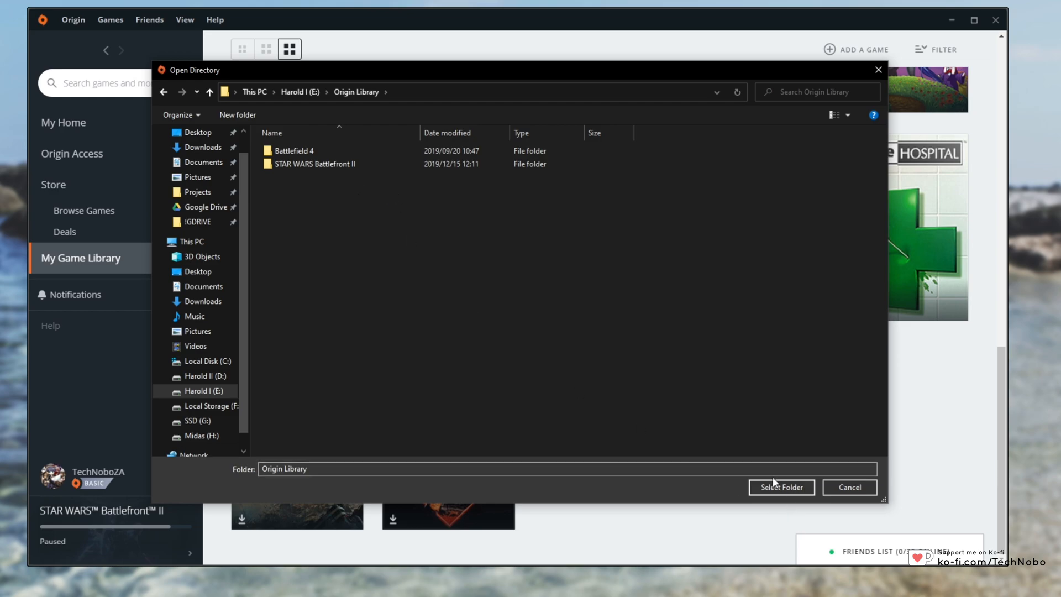
pyautogui.click(780, 488)
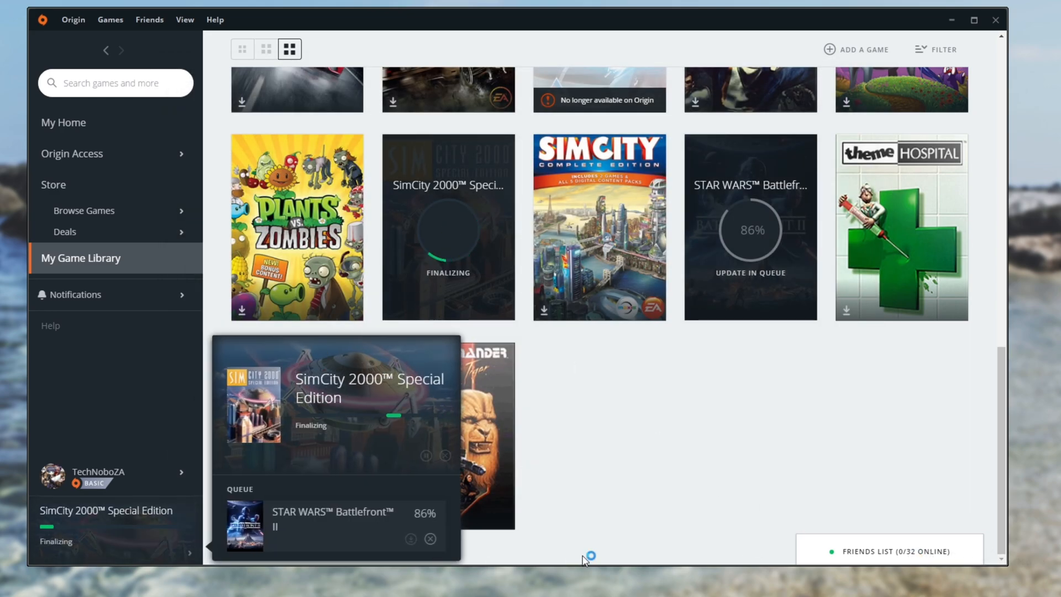
pyautogui.moveTo(535, 480)
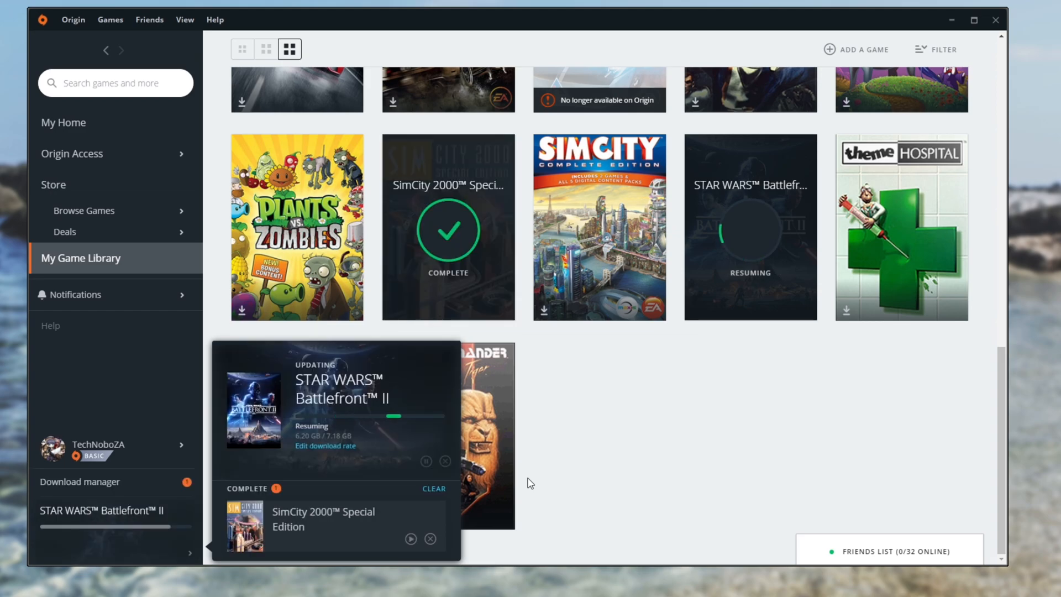
pyautogui.click(425, 461)
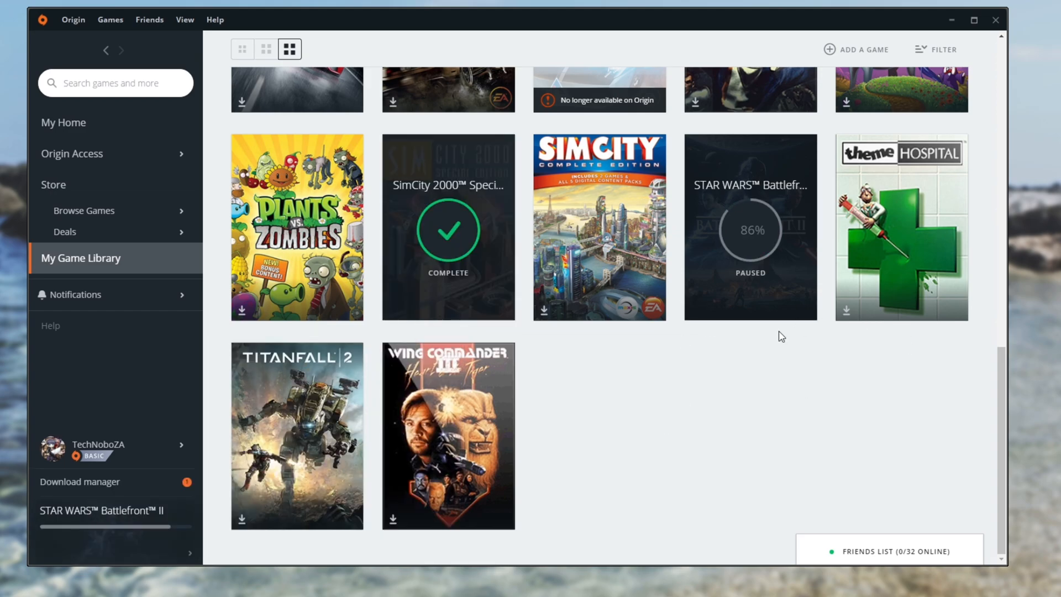
pyautogui.moveTo(475, 239)
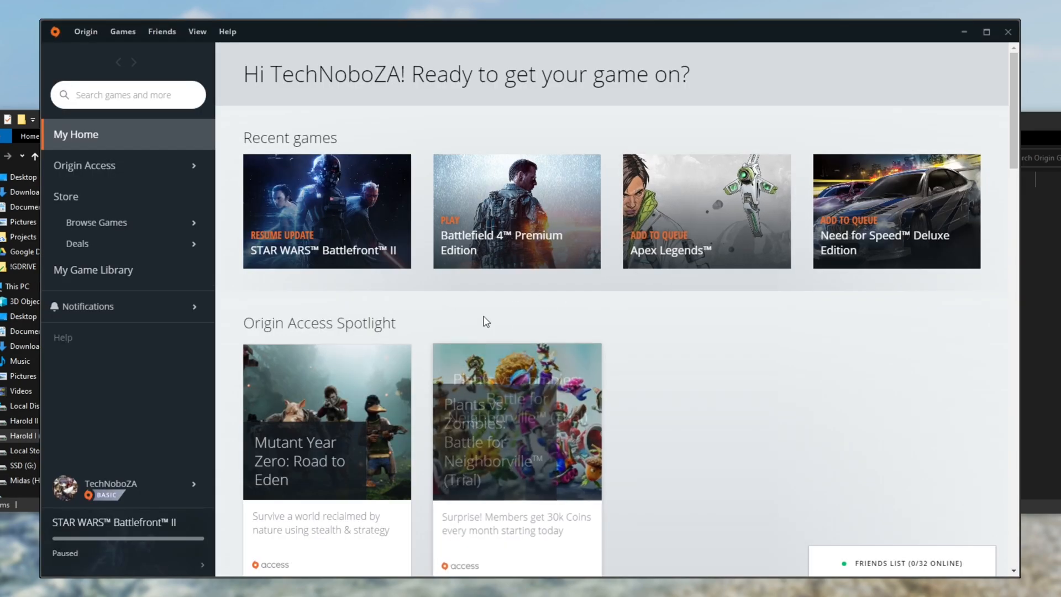
# Step: From the library, add SimCity 2000 Special Edition to the download queue
pyautogui.click(92, 270)
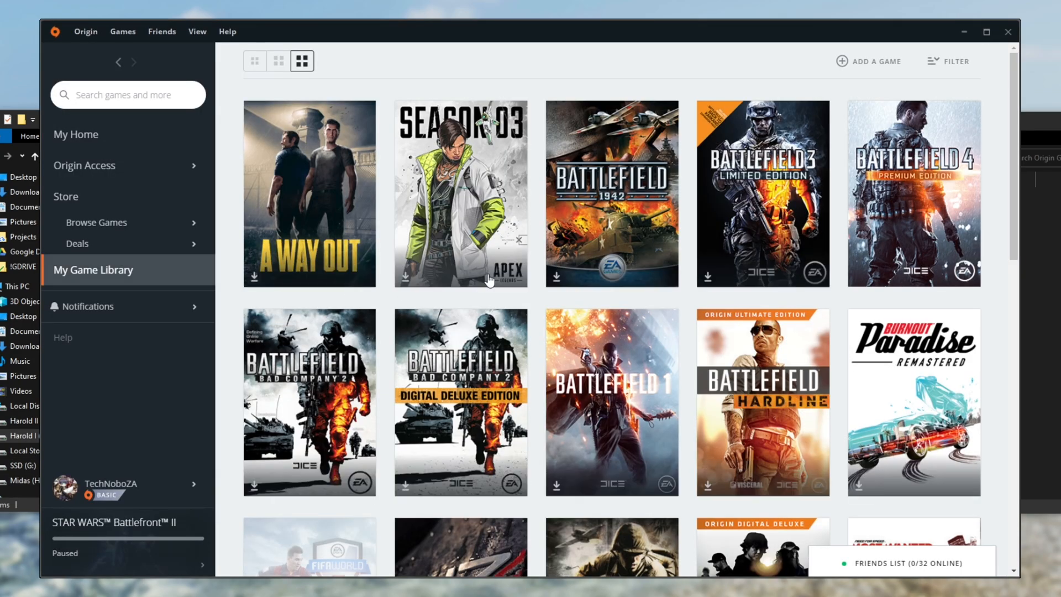
pyautogui.scroll(-3)
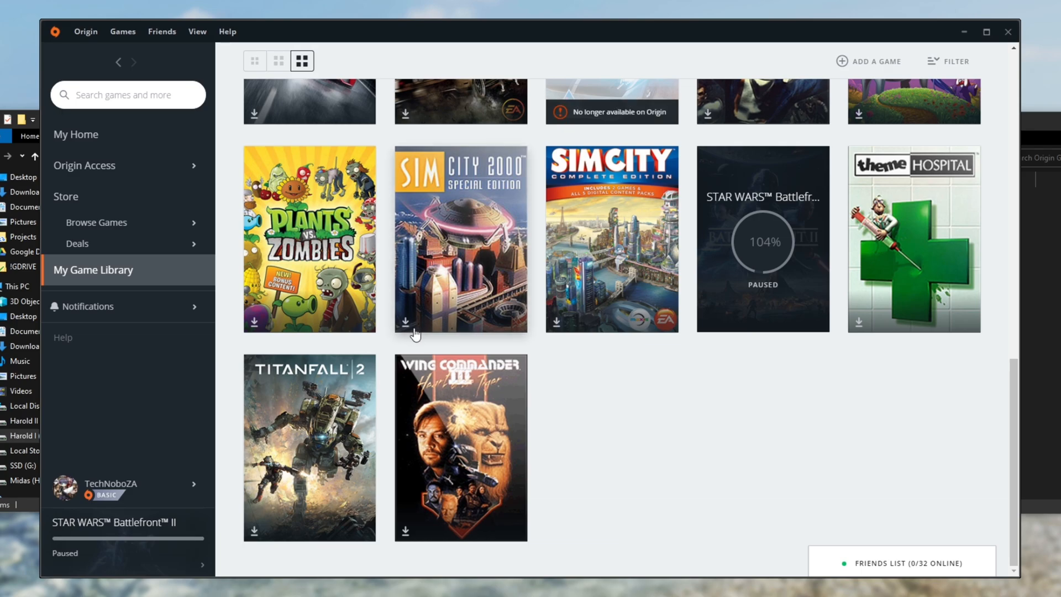
pyautogui.click(460, 239)
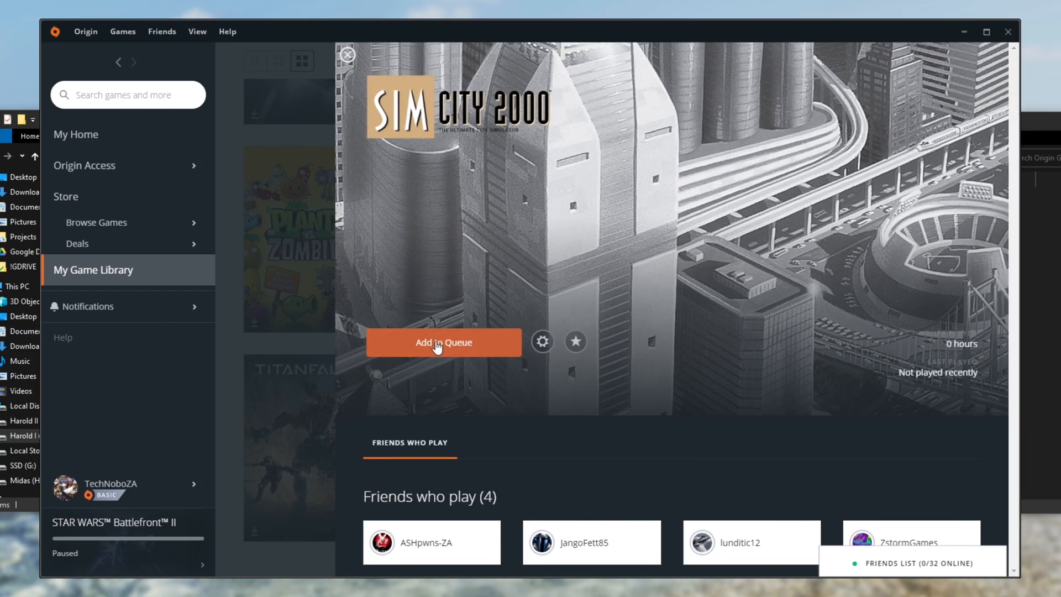
pyautogui.click(443, 342)
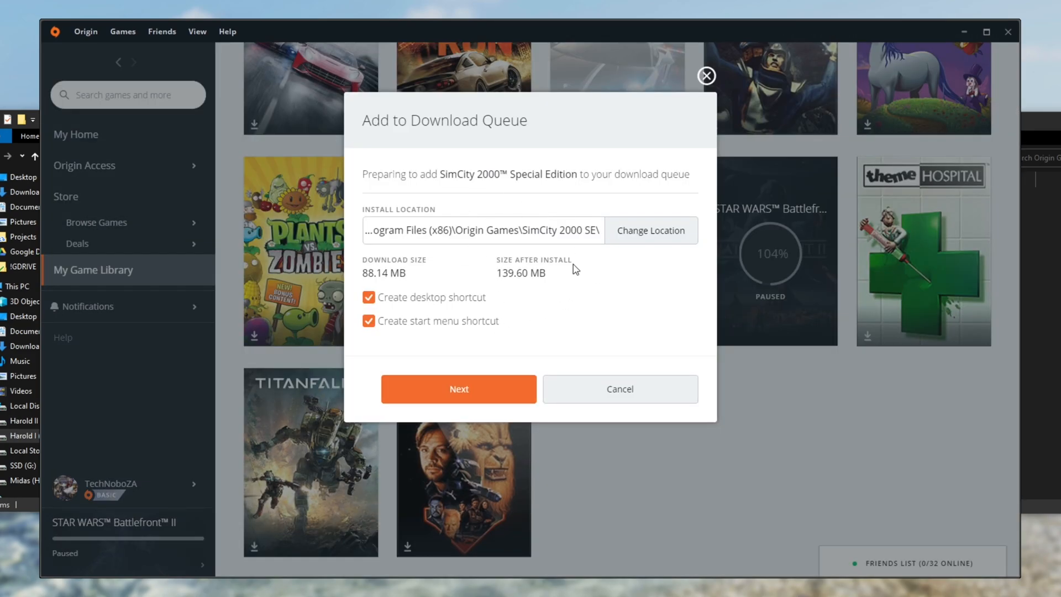
# Step: Point the install location at the existing Origin Games folder and start the queued download
pyautogui.click(650, 230)
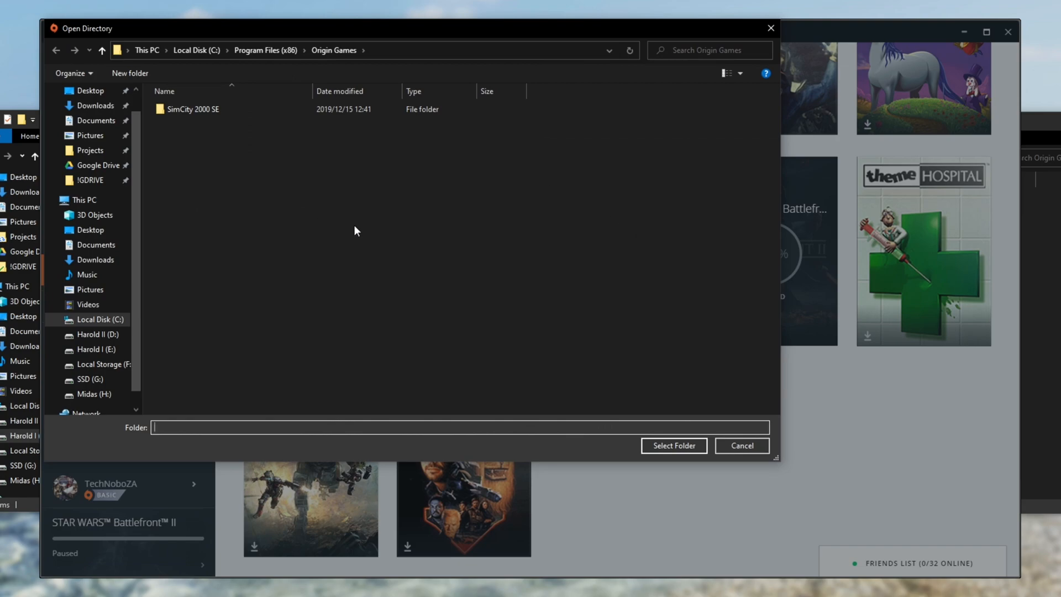
pyautogui.moveTo(349, 184)
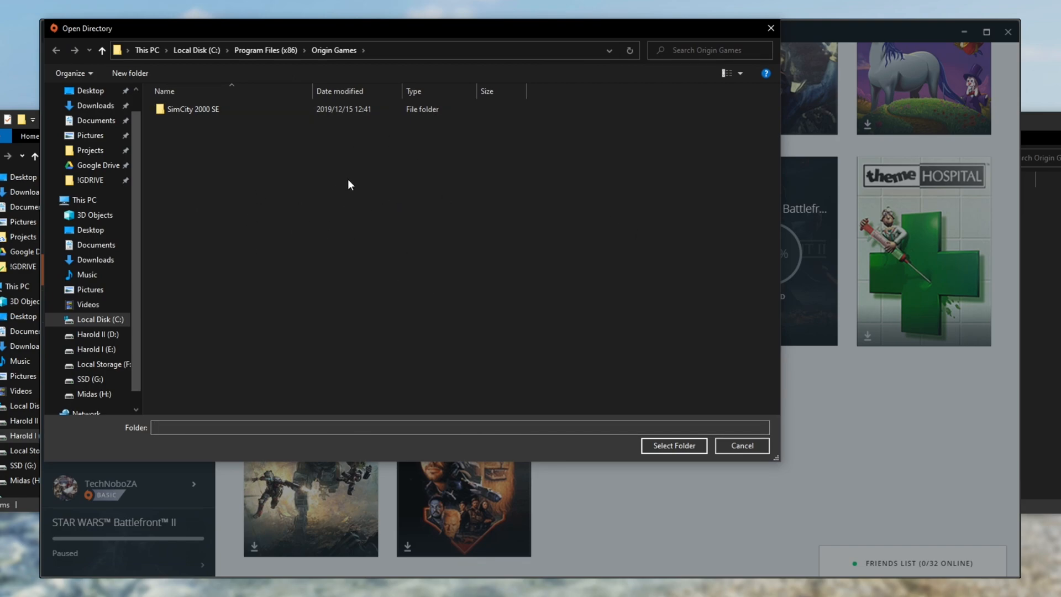
pyautogui.click(204, 110)
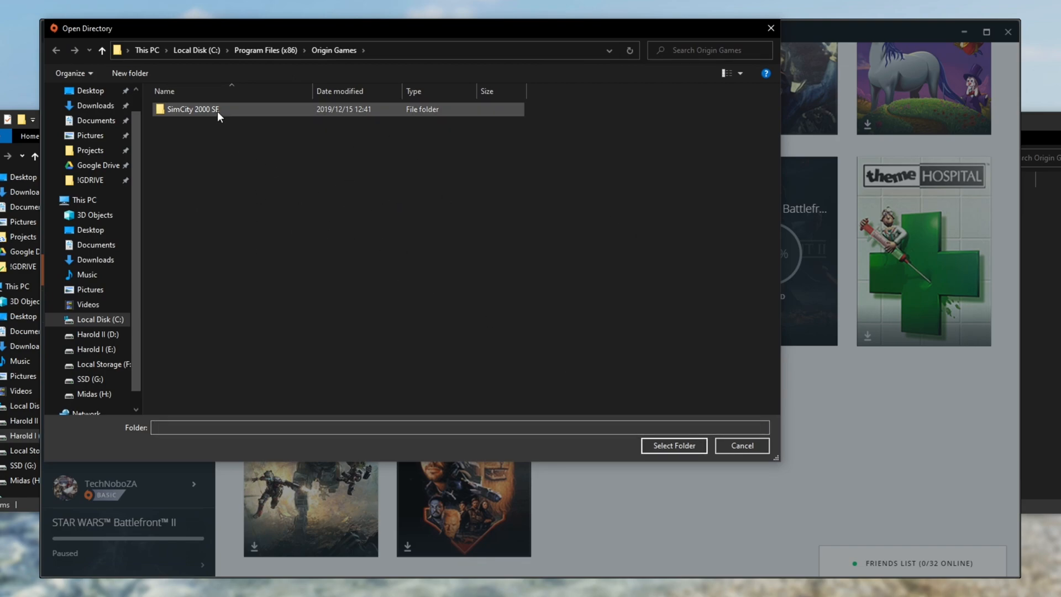
pyautogui.click(307, 146)
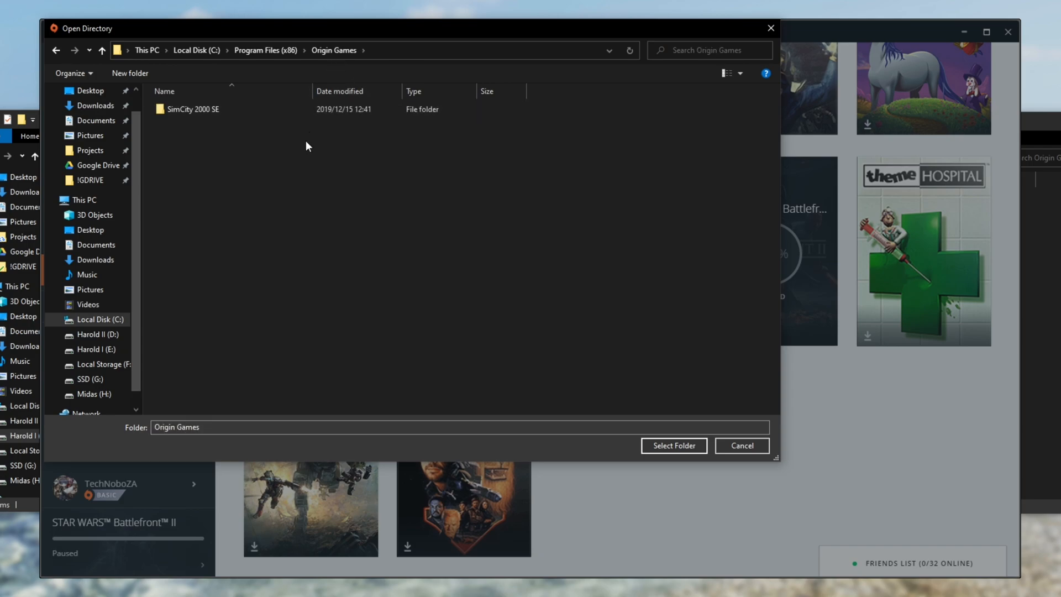
pyautogui.moveTo(350, 177)
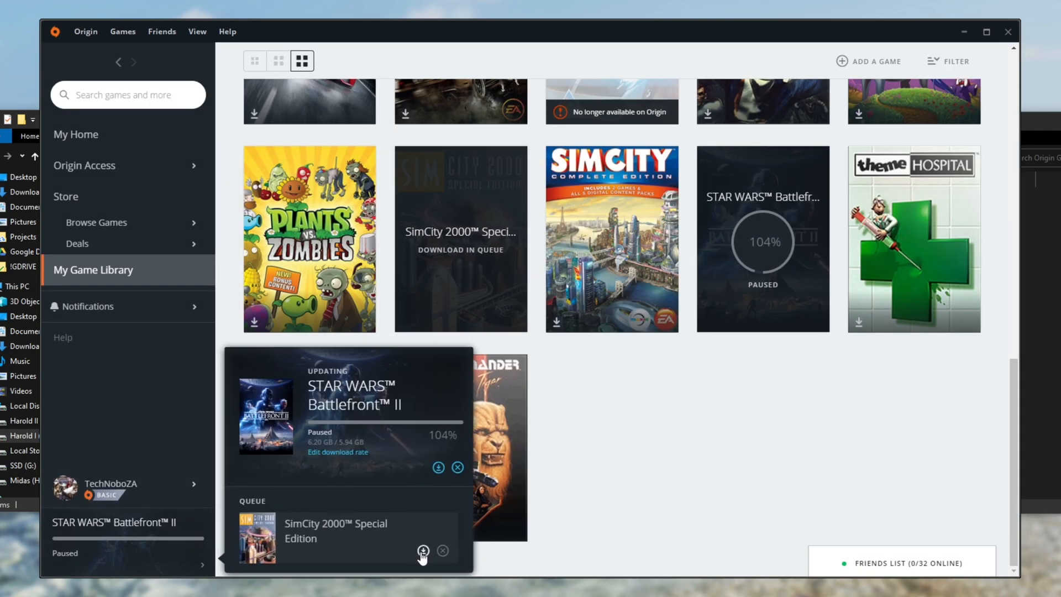
pyautogui.click(422, 551)
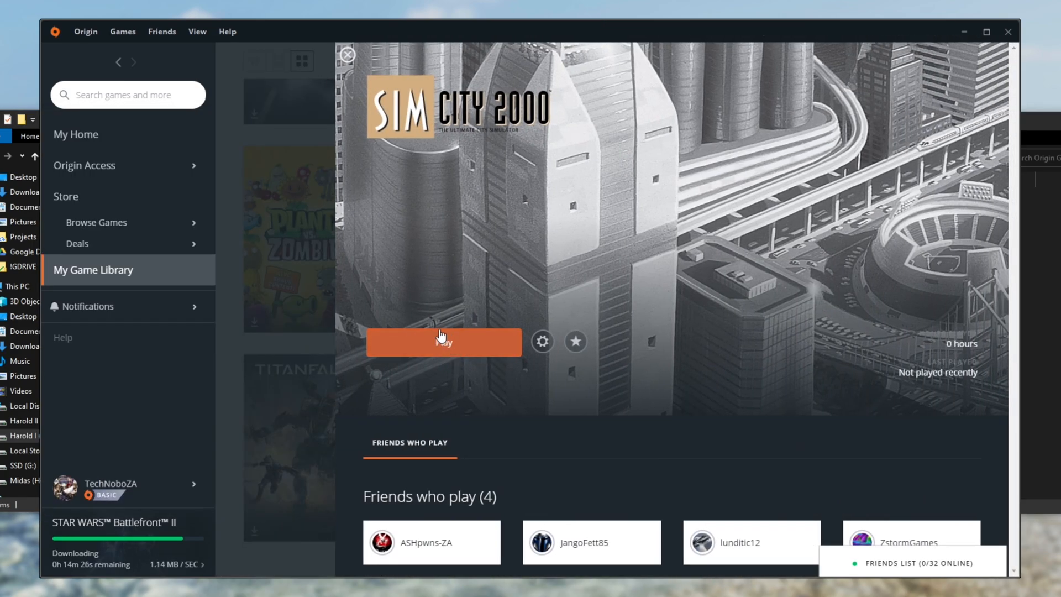
pyautogui.moveTo(288, 310)
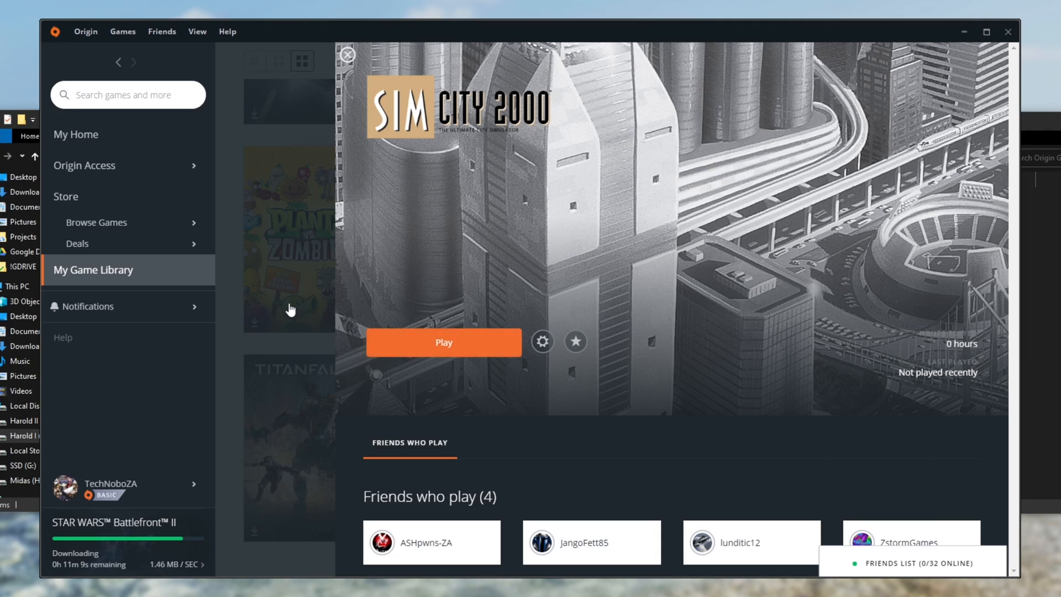
pyautogui.moveTo(281, 311)
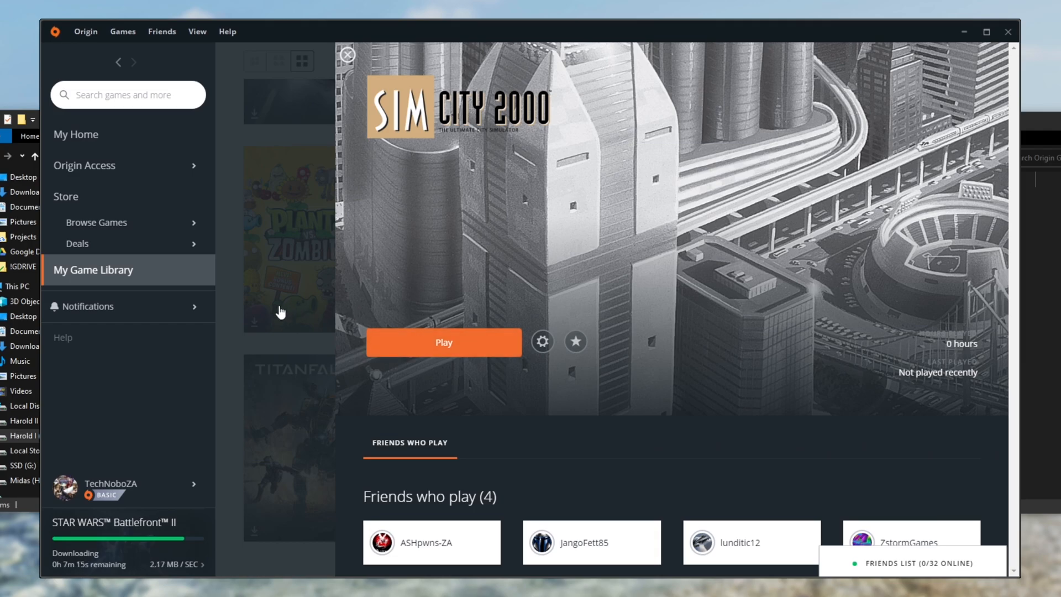
# Step: Return to the library grid, then minimize Origin to reveal the Origin Library folder
pyautogui.click(347, 54)
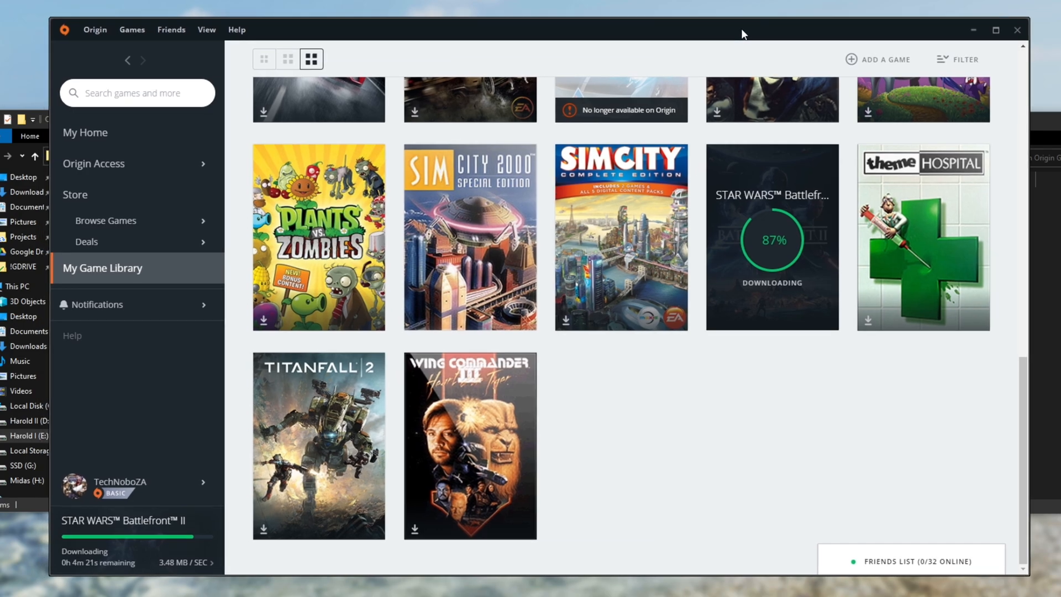
pyautogui.scroll(3)
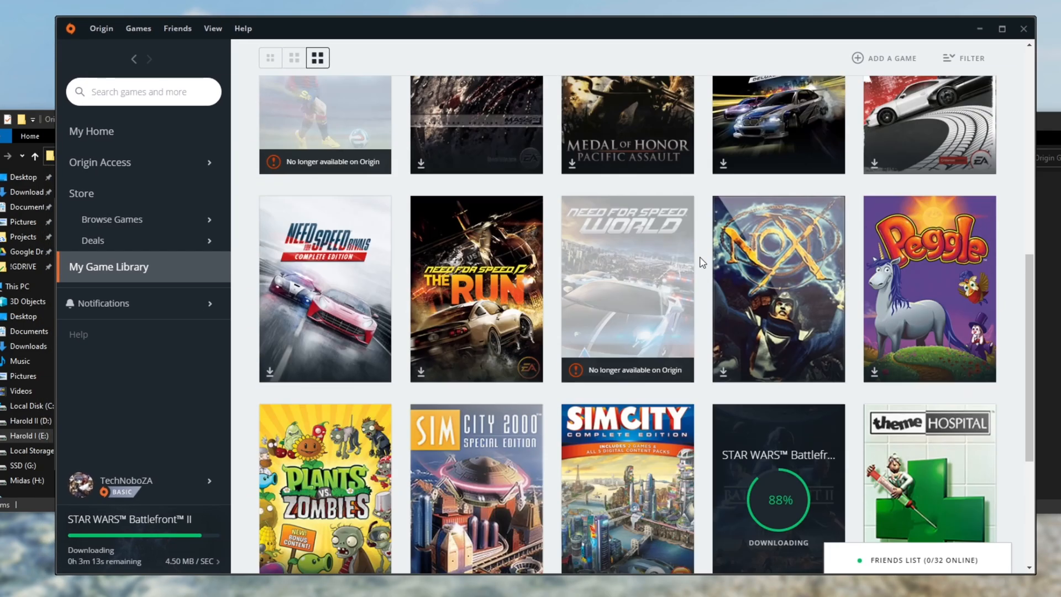
pyautogui.scroll(3)
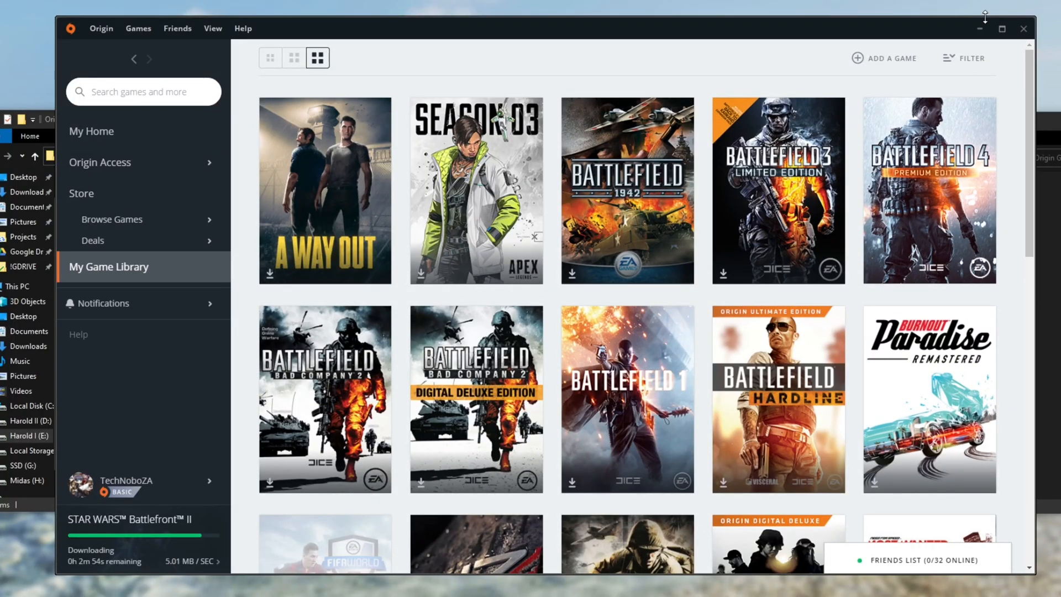
pyautogui.click(979, 29)
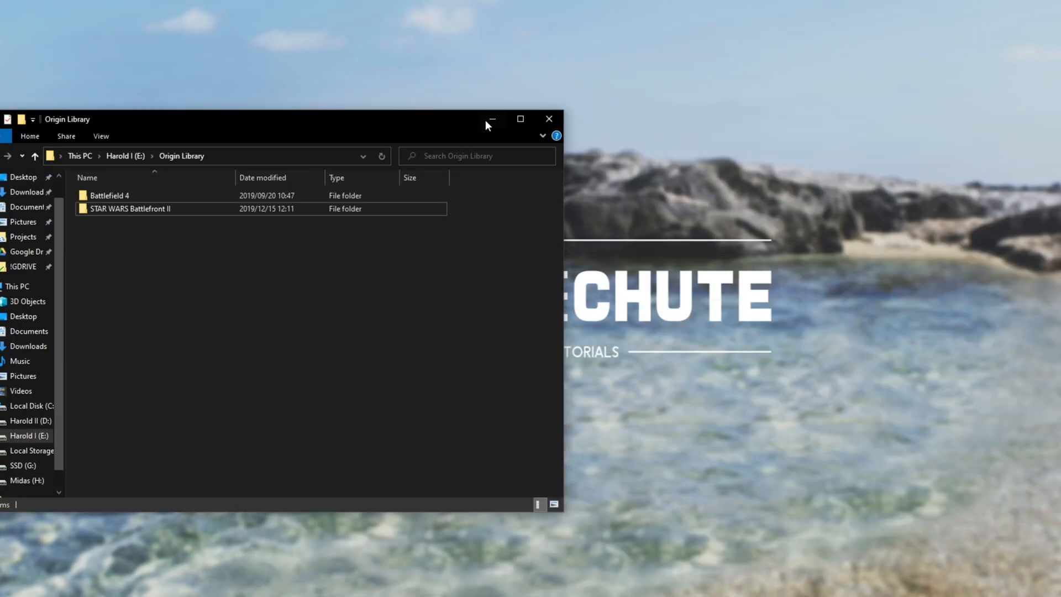